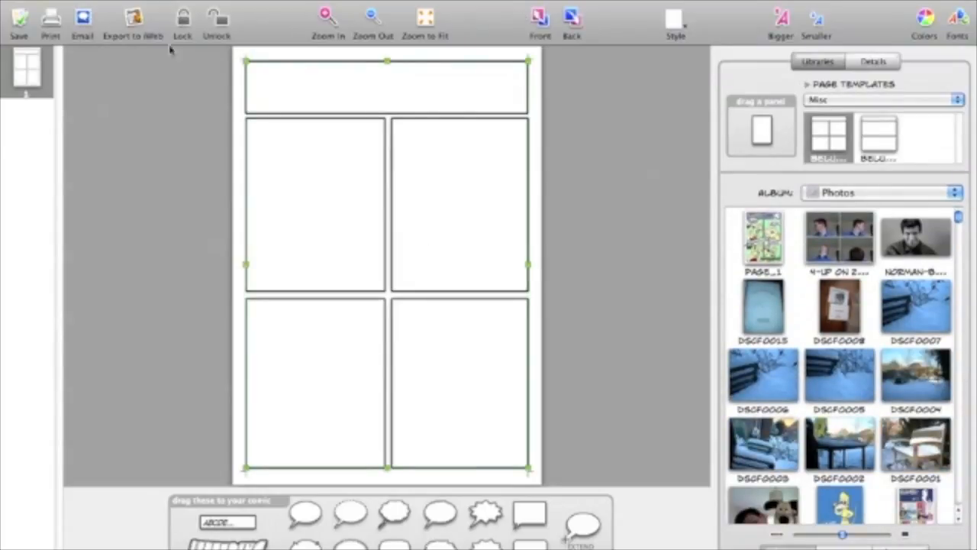
Apply the page template so the #143 title and website banner appear on the page
left_click(18, 23)
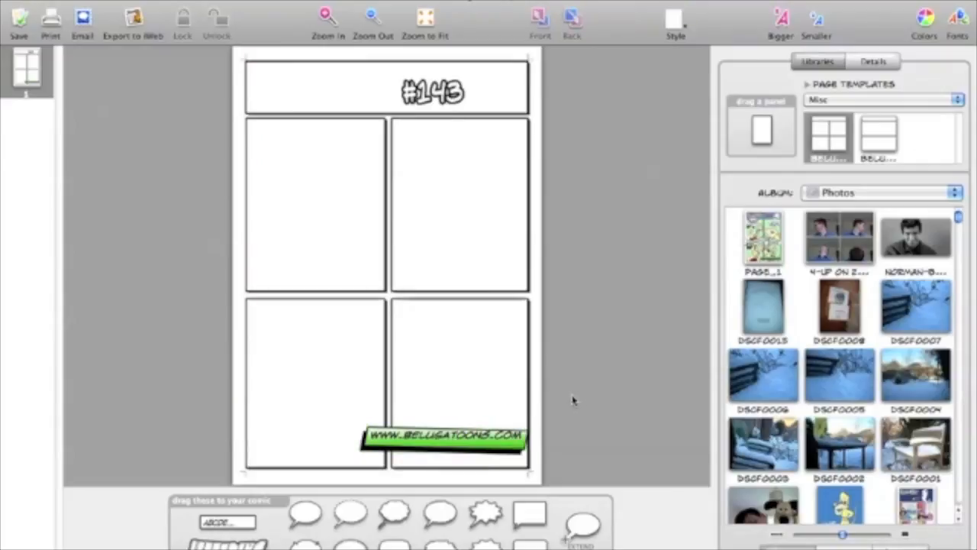
mouse_move(145, 374)
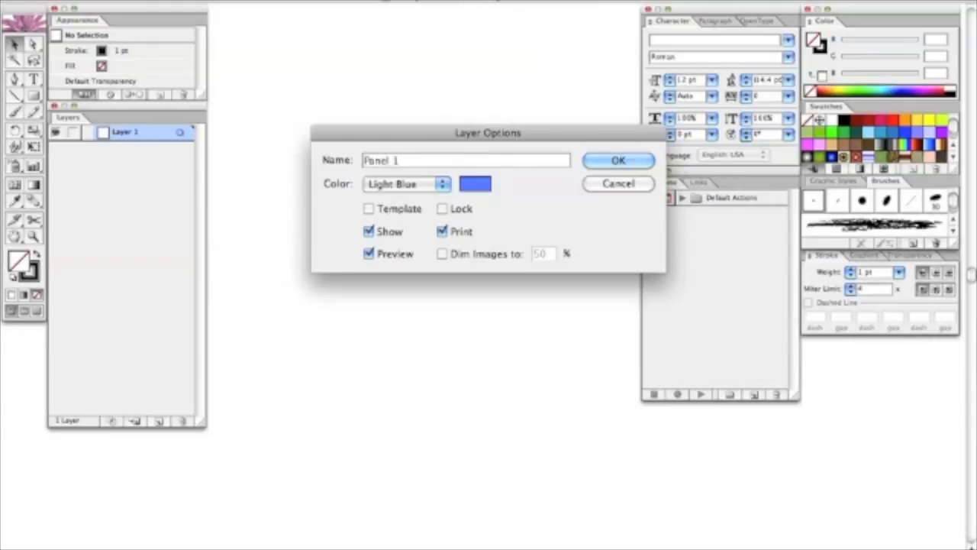
Confirm the layer name Panel 1 and sketch the first bat outline strokes
left_click(617, 160)
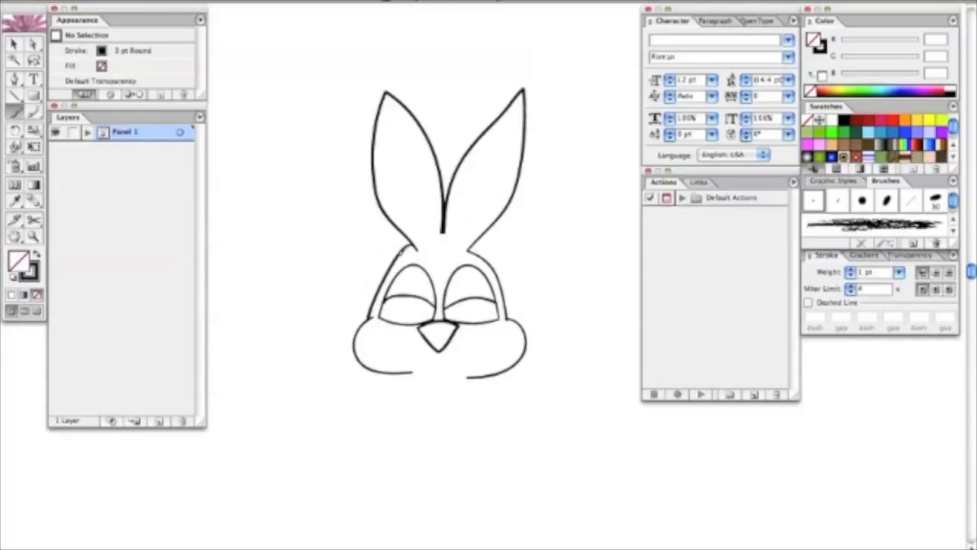
left_click(364, 328)
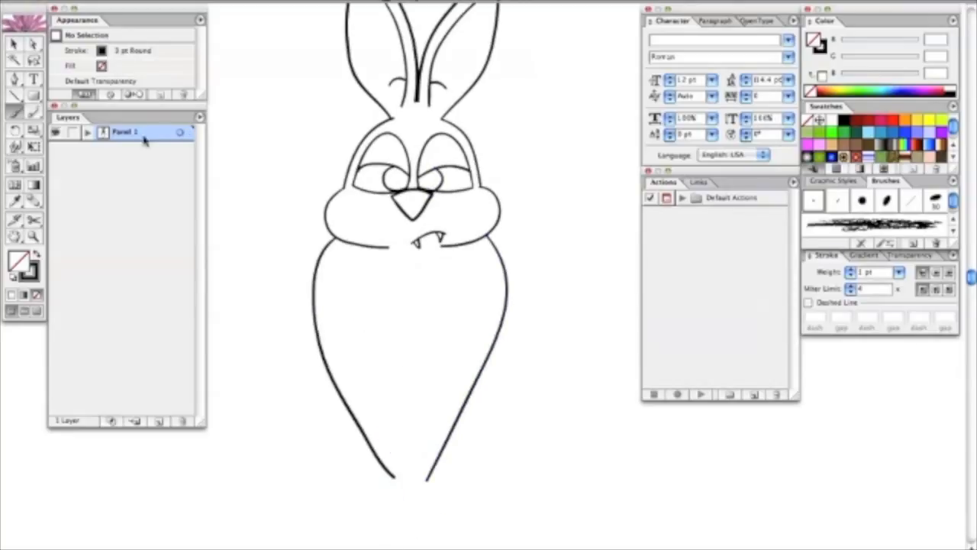
left_click_drag(412, 275, 374, 531)
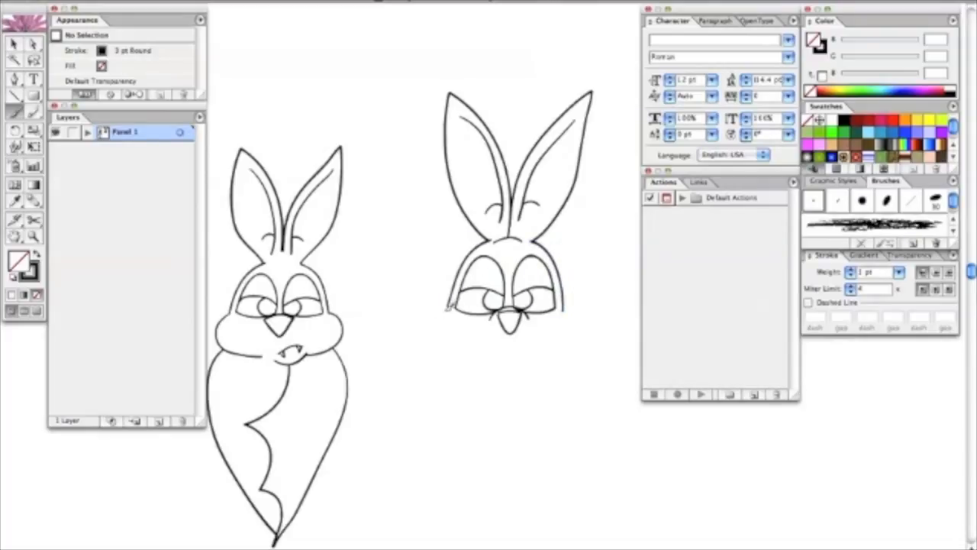
Finish the hanging bats and confirm the third layer's options with a green colour
left_click_drag(439, 305, 588, 336)
type("Pan")
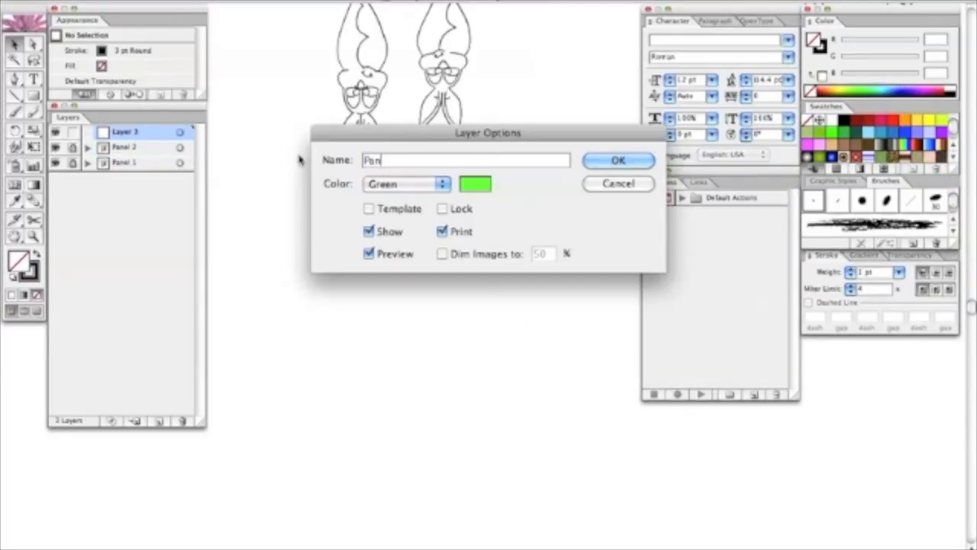
left_click(617, 161)
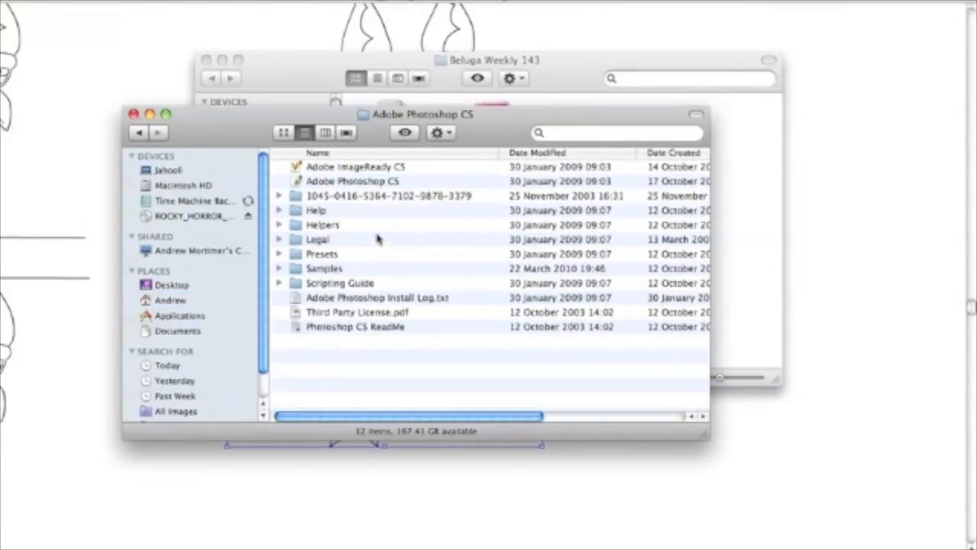
Navigate in Finder to the Adobe Photoshop CS application folder
left_click(343, 253)
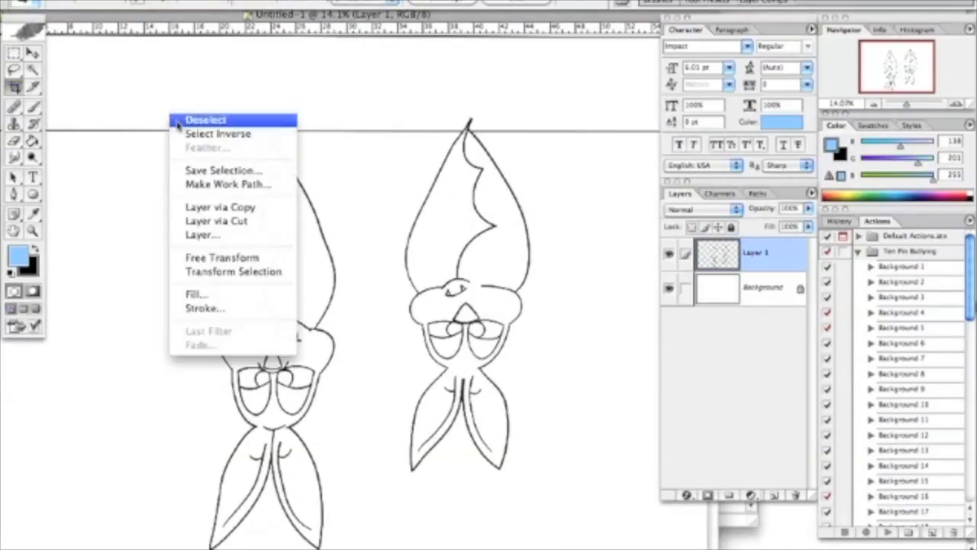
Deselect the pasted line art and colour the bats grey with white eyes and yellow noses
left_click(206, 119)
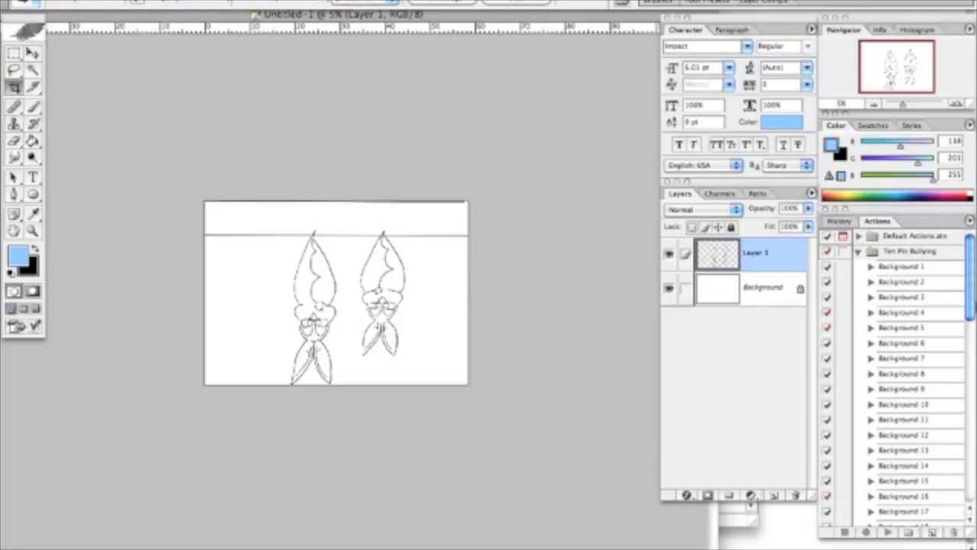
mouse_move(278, 189)
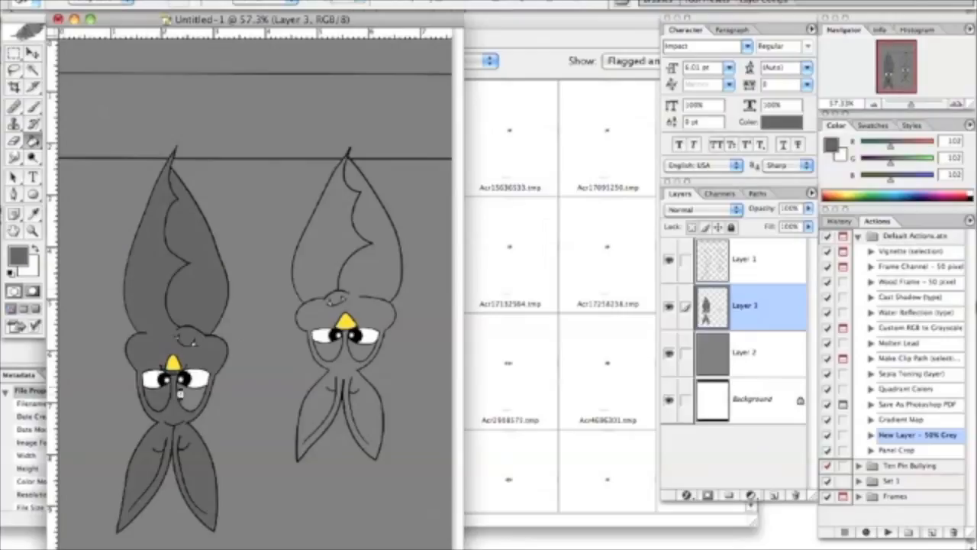
left_click(238, 131)
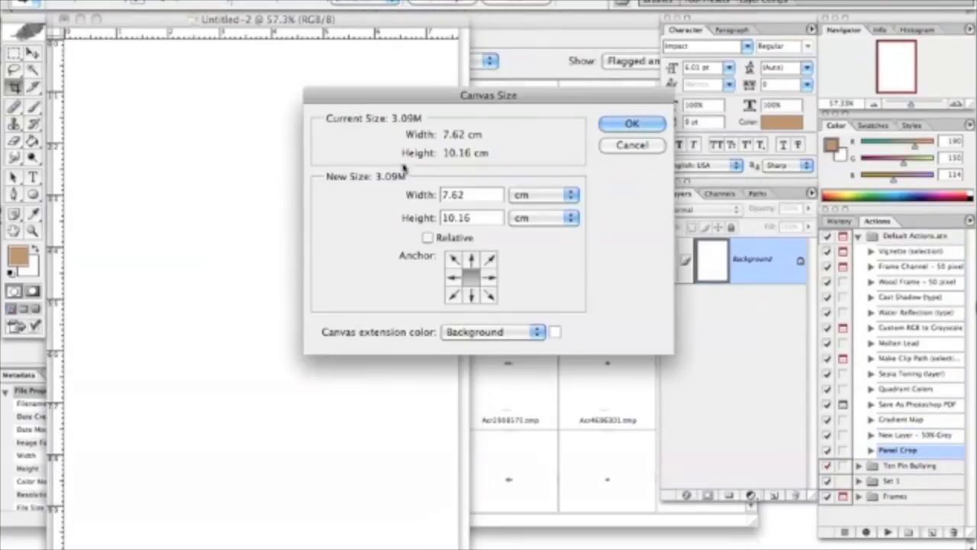
Build the Night Sky with a blue Gradient Overlay and Outer Glow stars, then save it
left_click(632, 123)
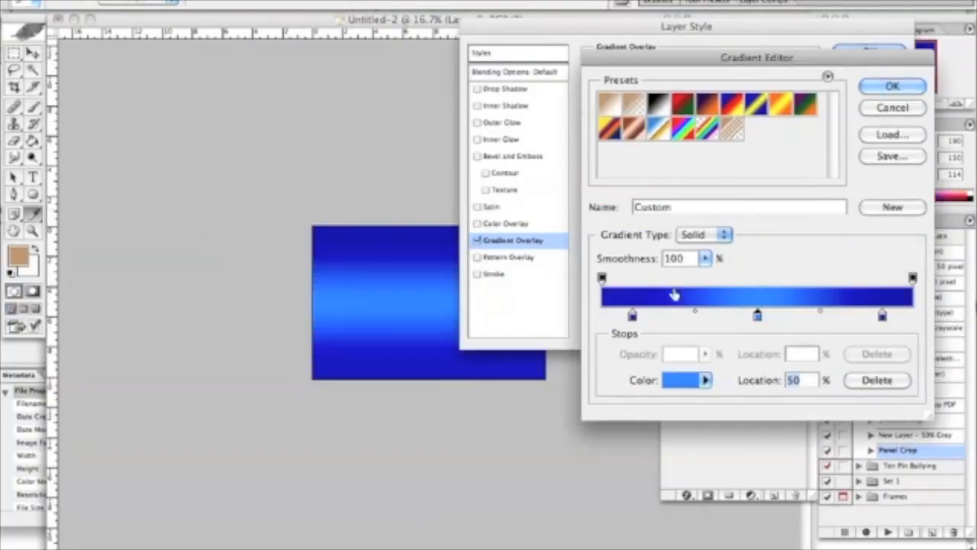
left_click(892, 86)
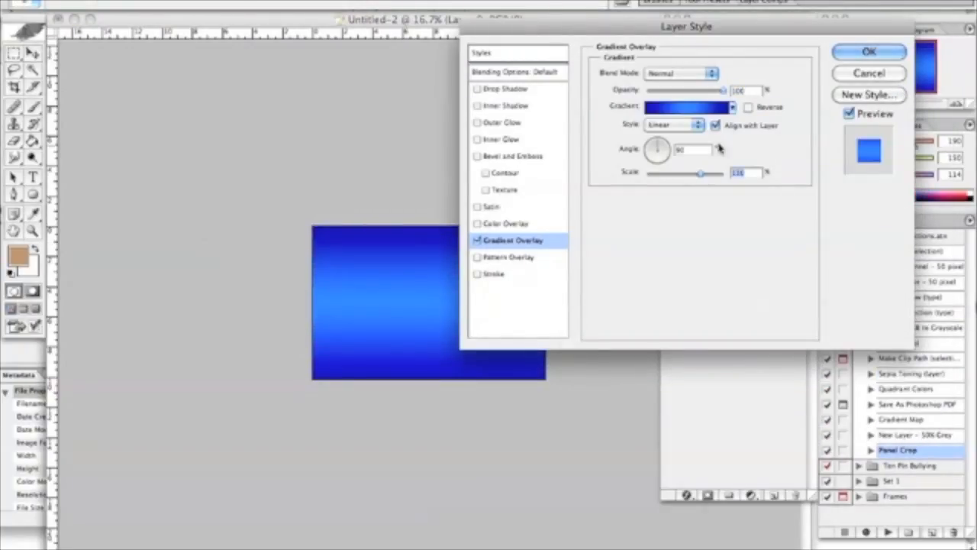
left_click(868, 52)
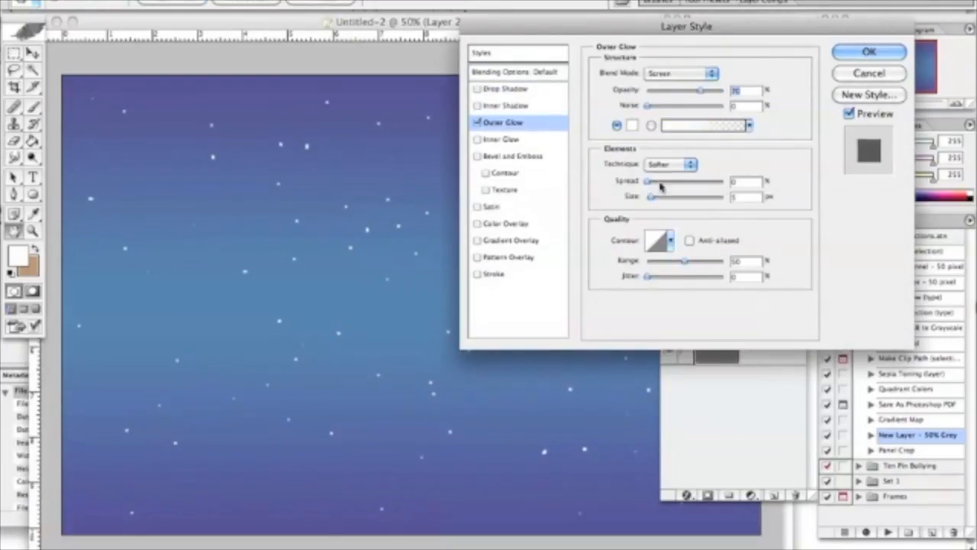
left_click(867, 52)
type("Night")
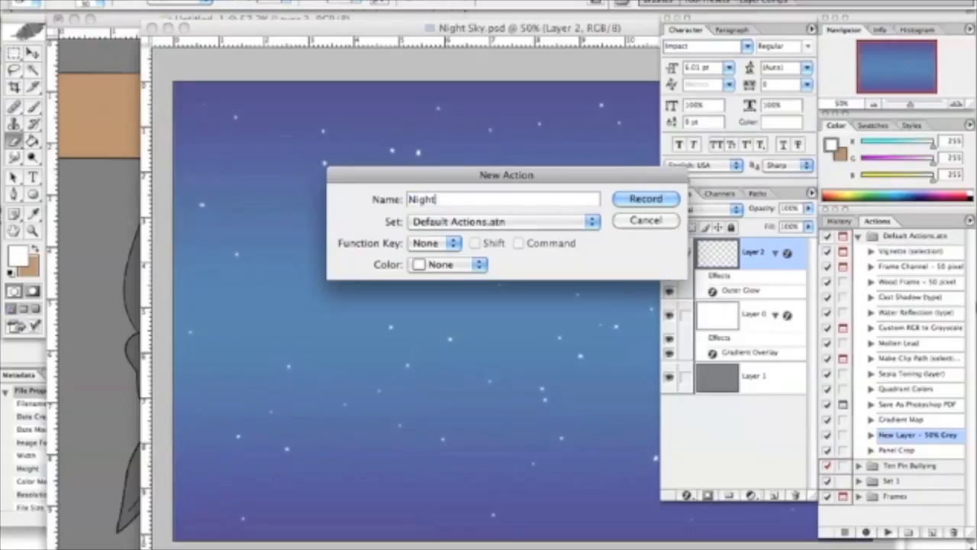
Start recording a new action named Night for the copy-merge steps
left_click(644, 199)
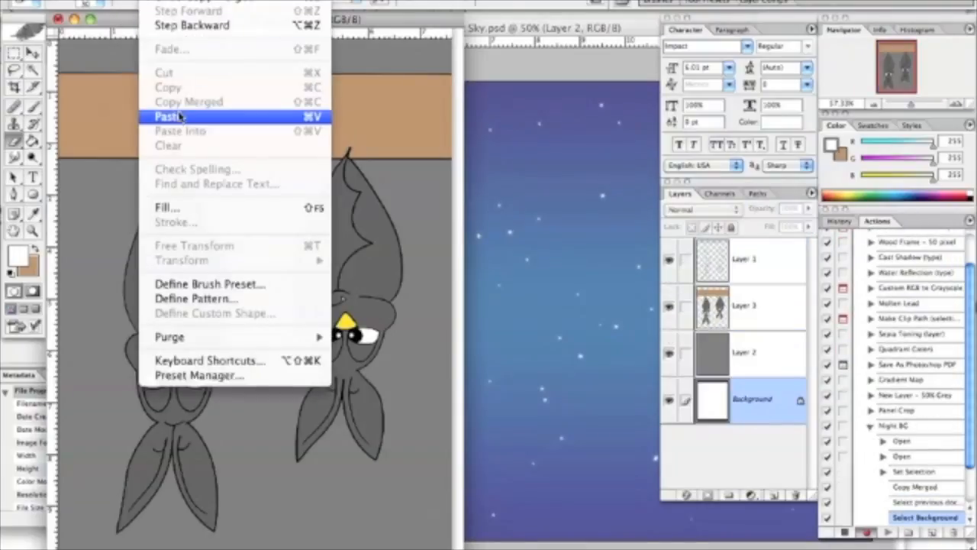
Paste the night sky behind the bats and give the ceiling a textured brown Color Overlay
left_click(168, 116)
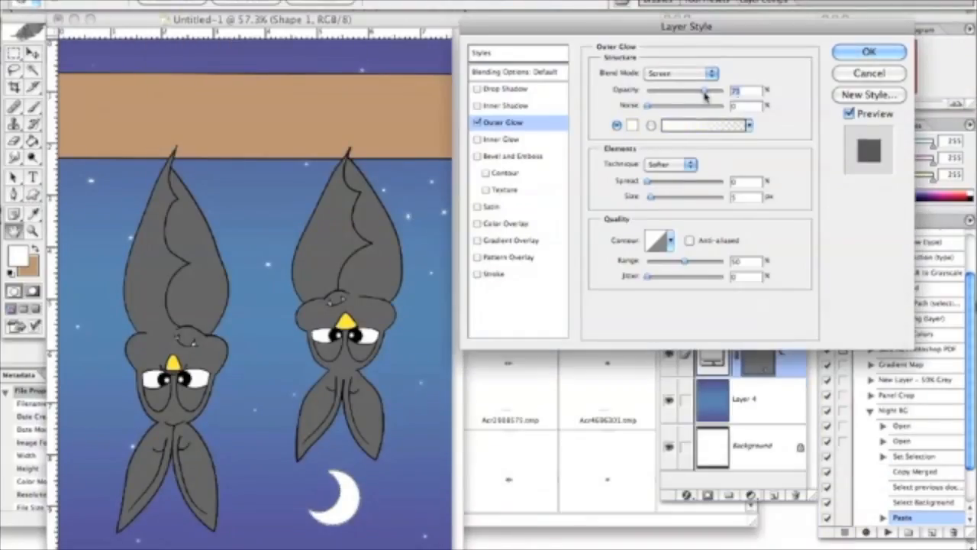
left_click(867, 52)
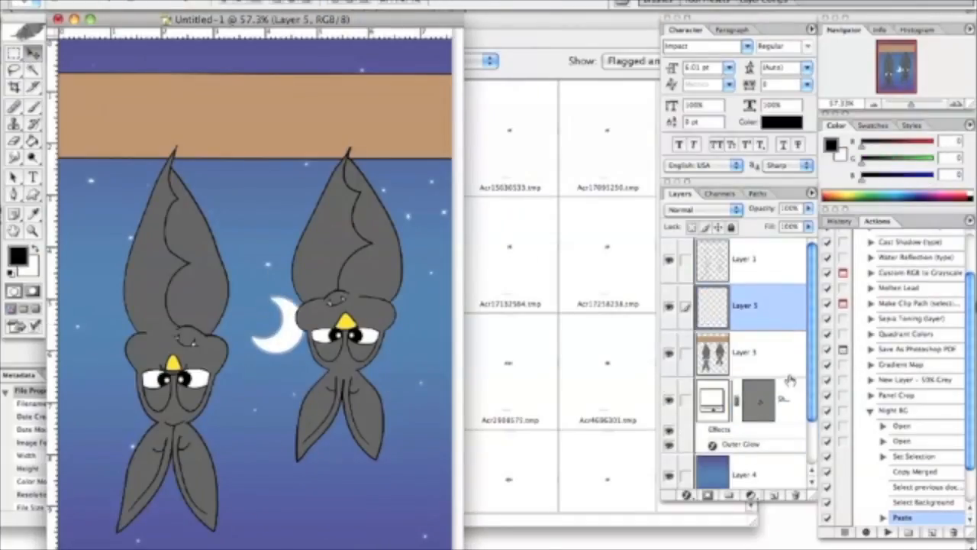
left_click(674, 91)
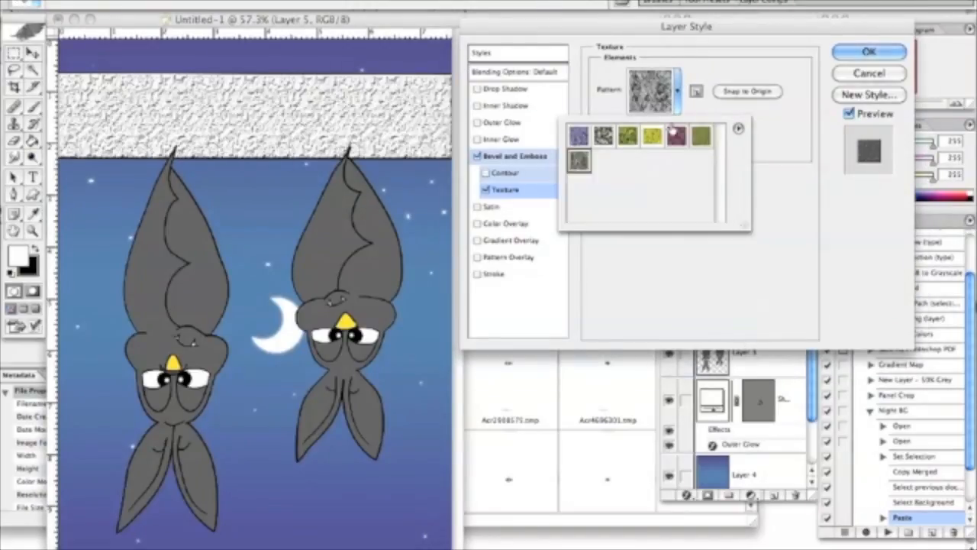
left_click(579, 159)
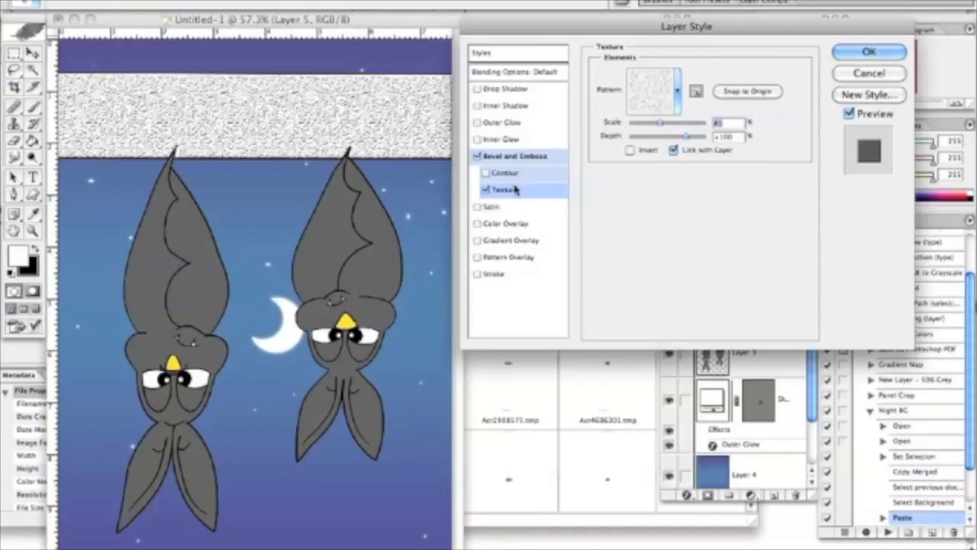
left_click(868, 52)
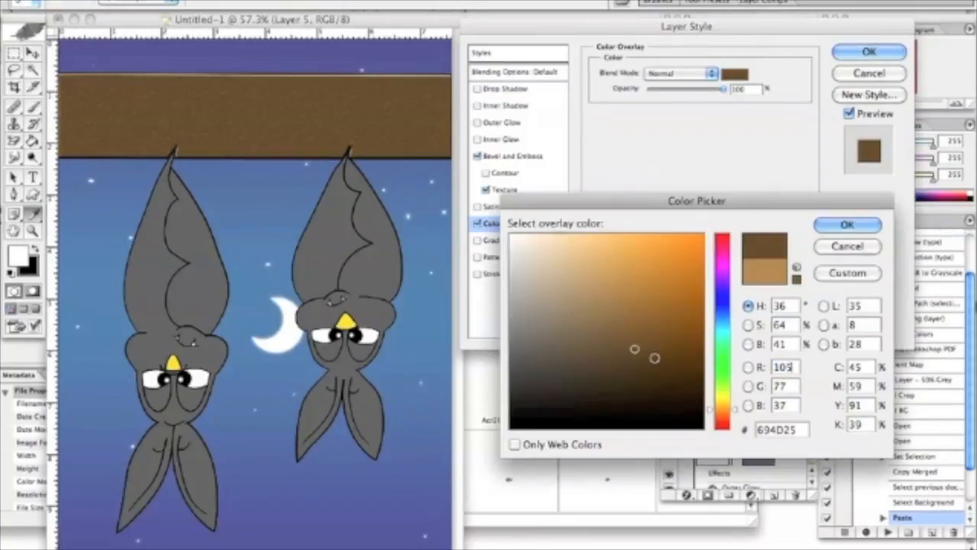
left_click(846, 224)
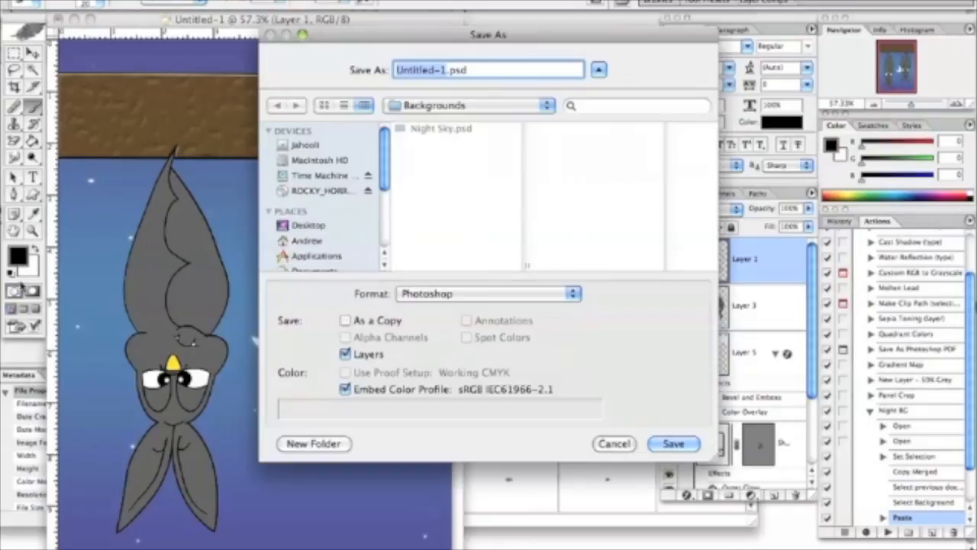
Save the bat panel as a Photoshop-format file
left_click(672, 443)
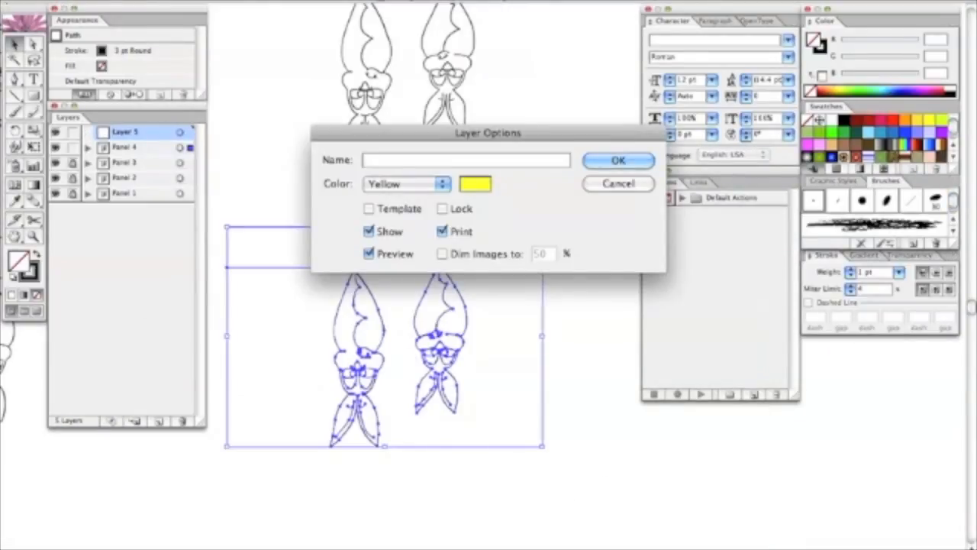
Confirm the new Beluga layer and draw Beluga's head with a round eye and gritted teeth
left_click(617, 161)
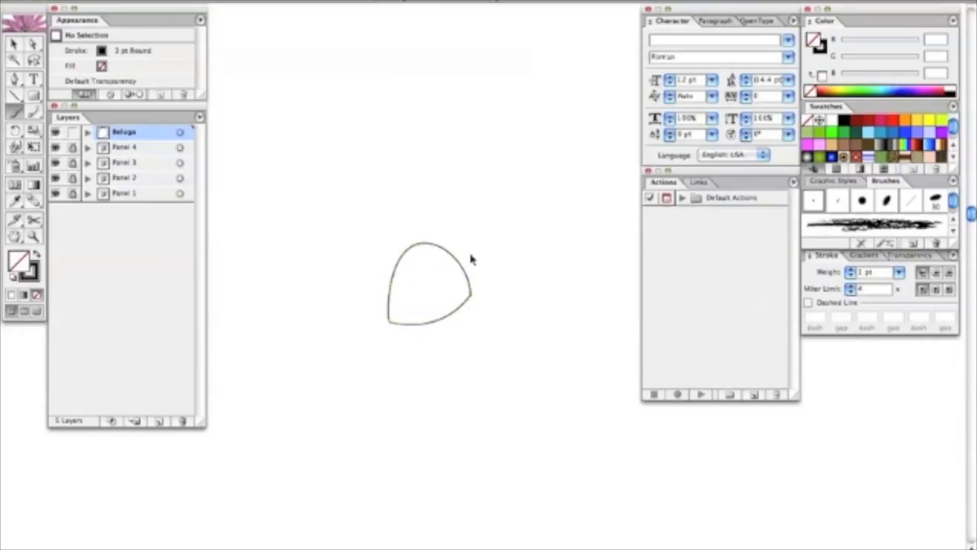
left_click(430, 289)
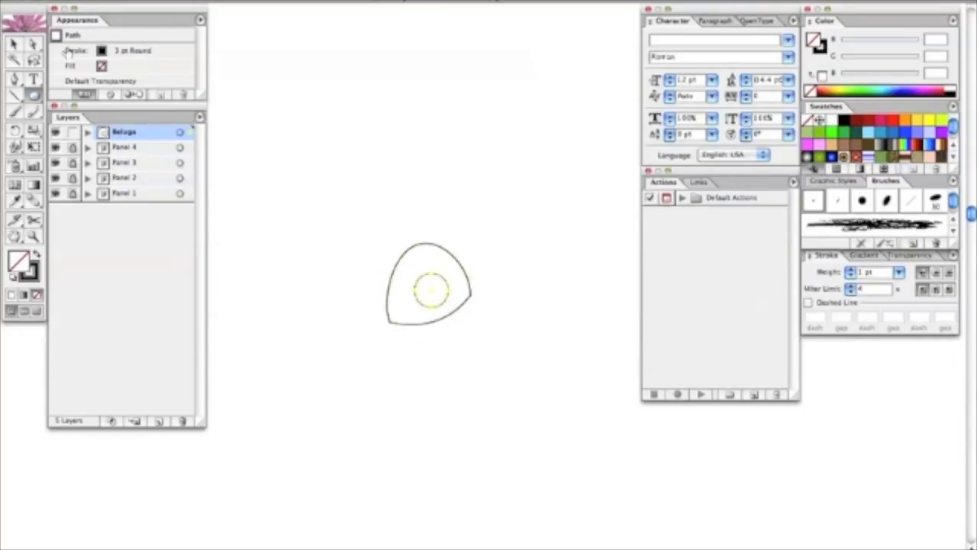
left_click_drag(333, 354, 526, 320)
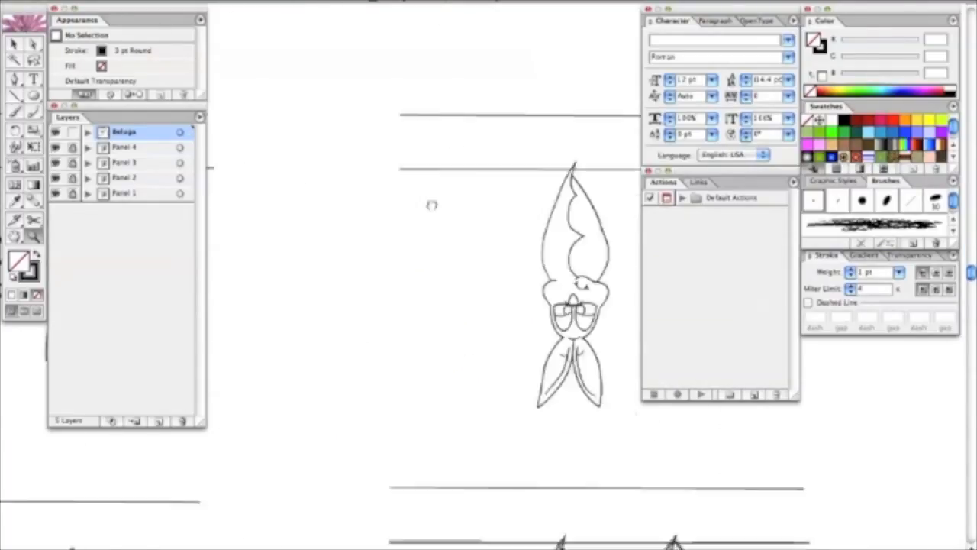
left_click(125, 177)
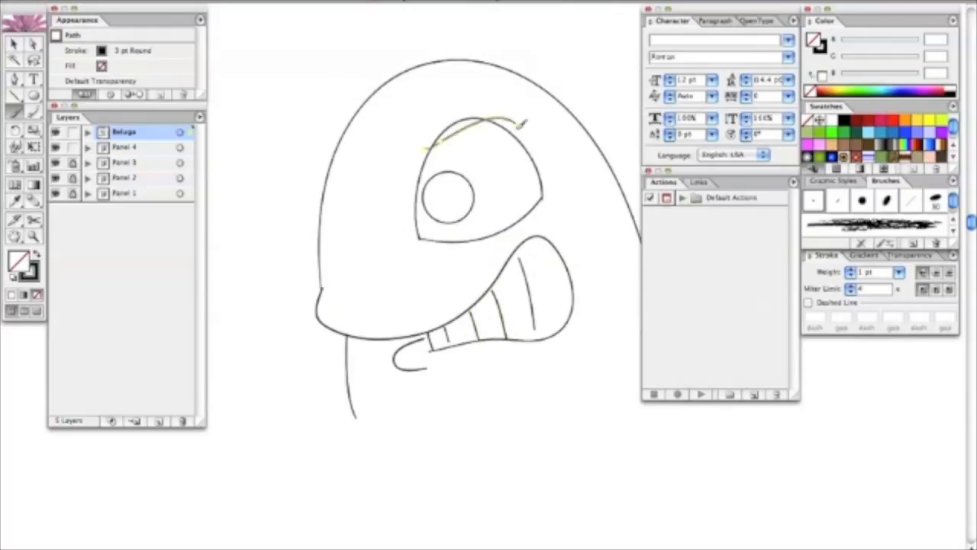
Draw Beluga's angry eyebrow, refine the mouth, add the hand with syringe and the pupil
left_click_drag(443, 137, 519, 122)
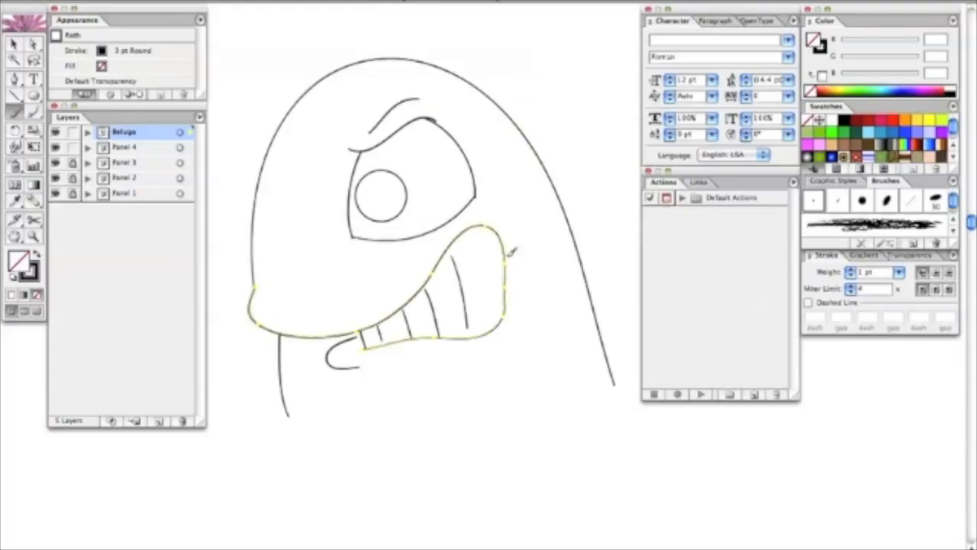
left_click(458, 324)
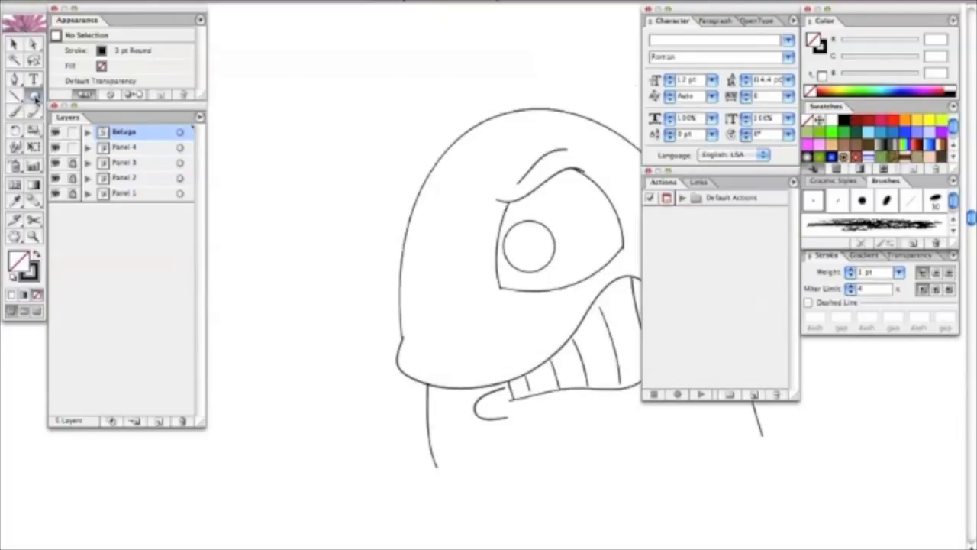
left_click_drag(263, 229, 303, 343)
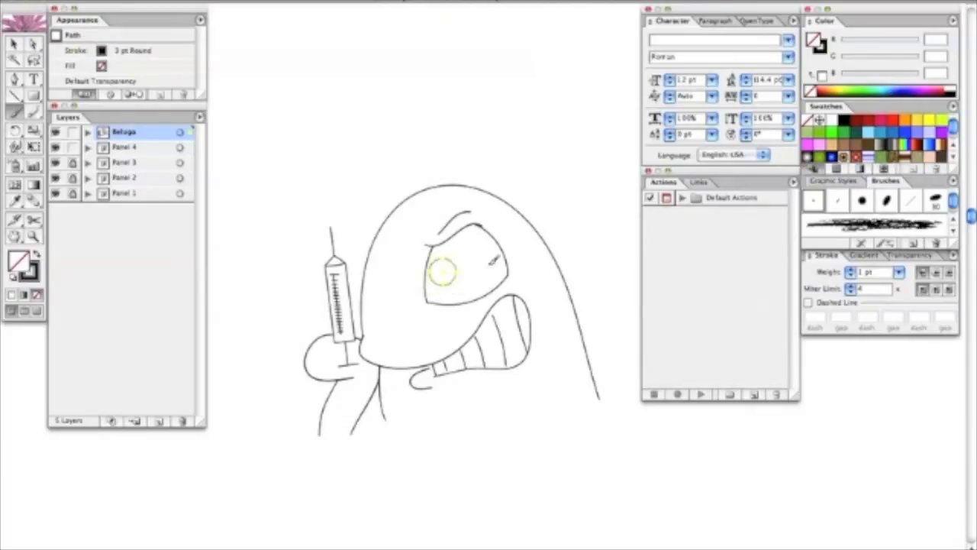
left_click_drag(428, 268, 500, 247)
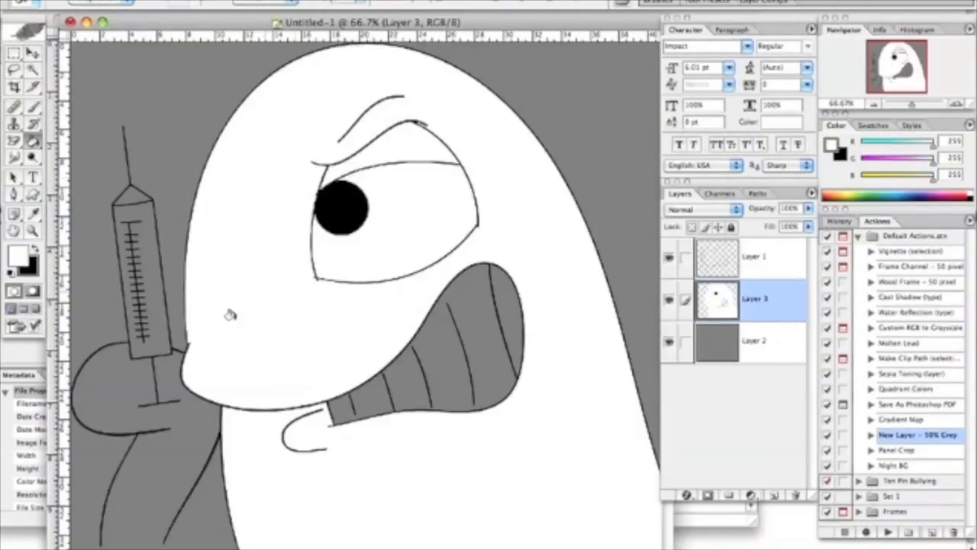
Pick a dark red foreground colour for Beluga's mouth and save the file as a copy
left_click(15, 257)
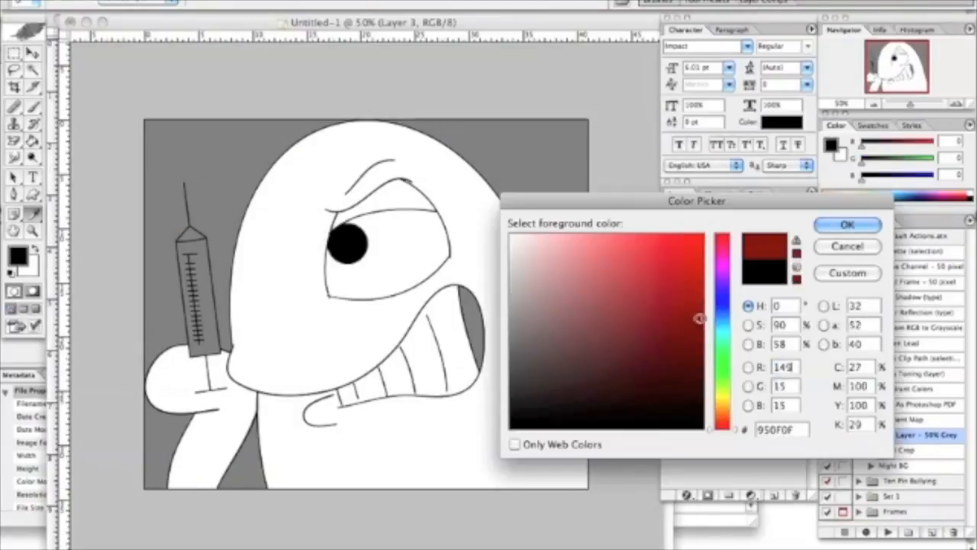
left_click(846, 225)
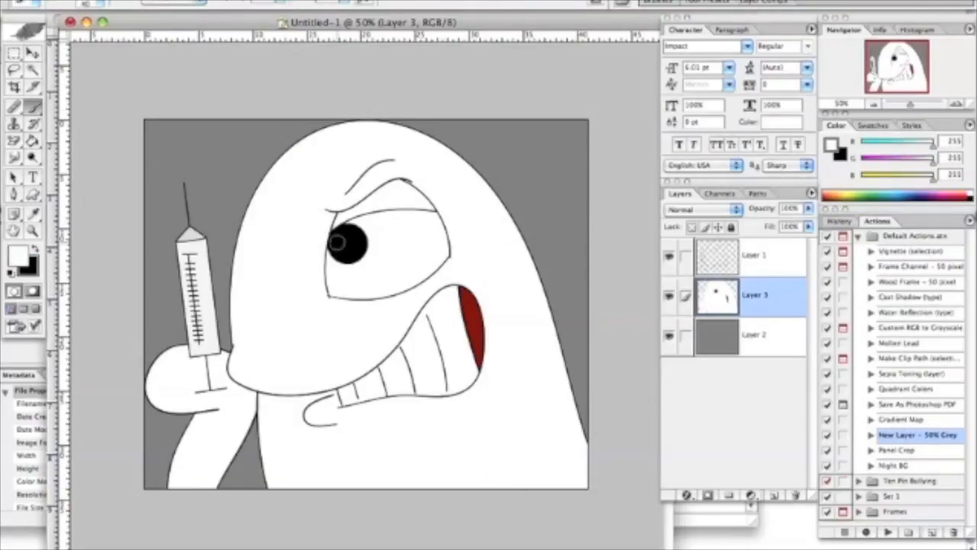
key("cmd+shift+s")
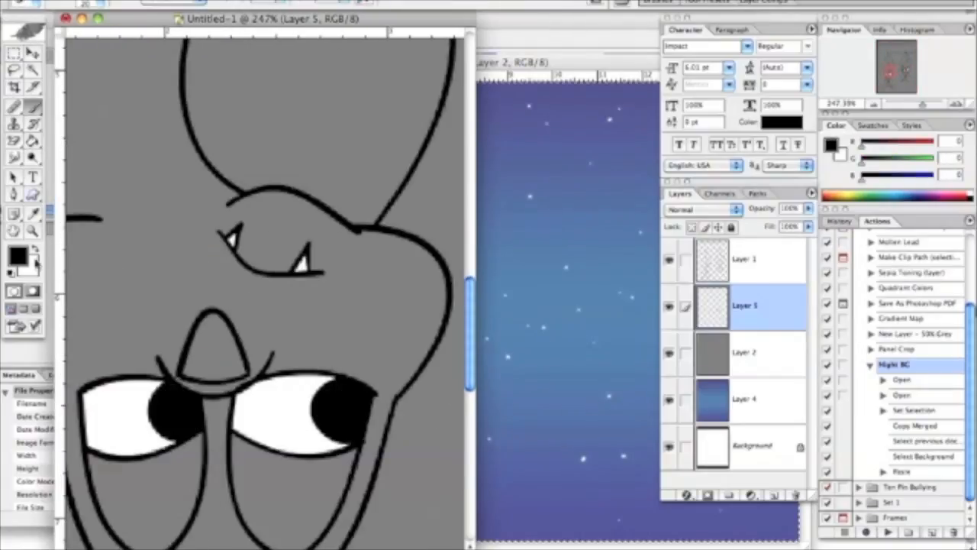
Reopen the Night Sky image from the recent files list
left_click(154, 40)
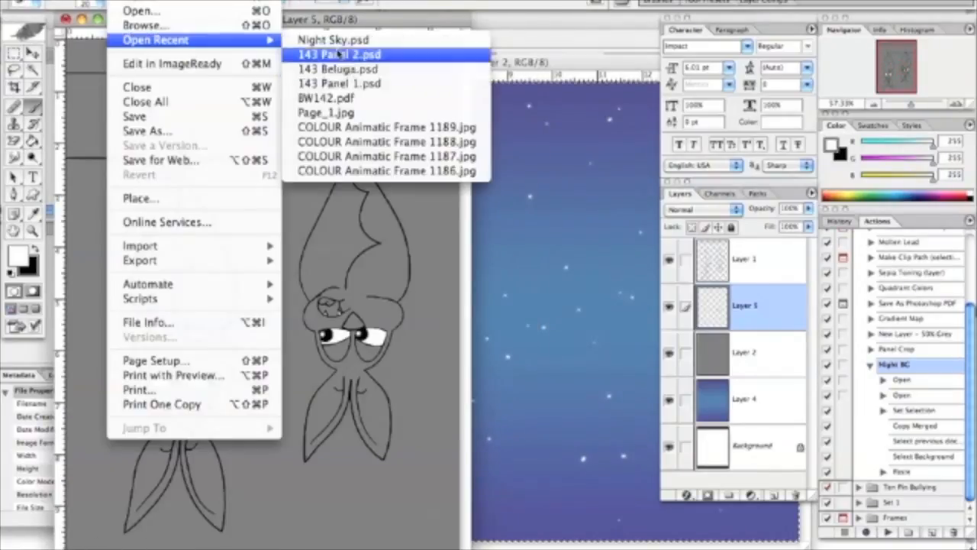
left_click(337, 53)
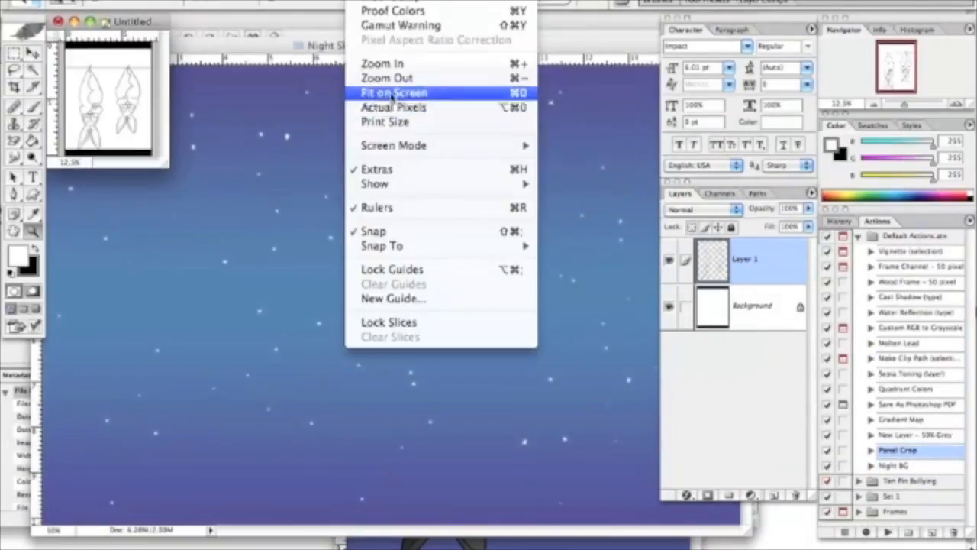
Fit the whole night-sky image on screen before pasting the bat layers
left_click(394, 91)
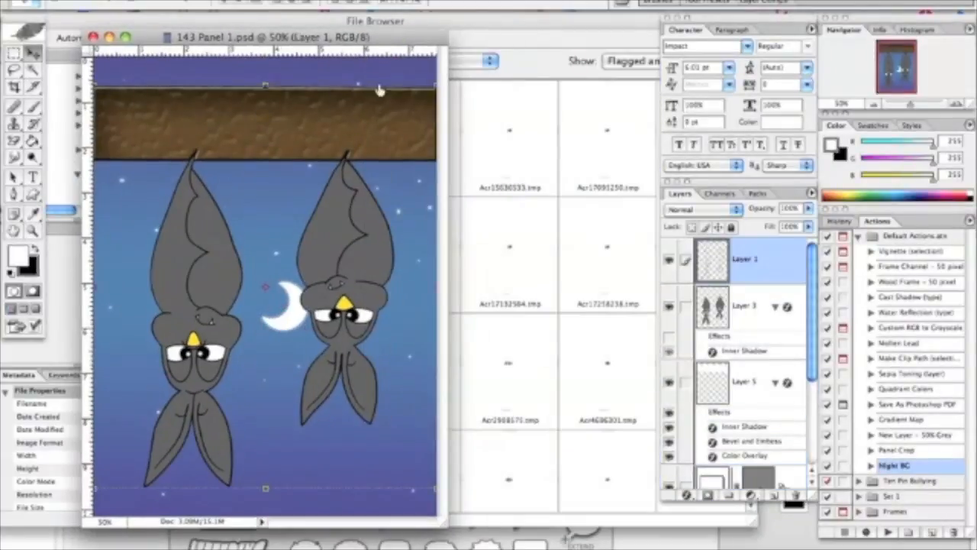
Apply a Levels adjustment to the panel, then start exporting the Beluga Weekly #143 page
left_click(222, 18)
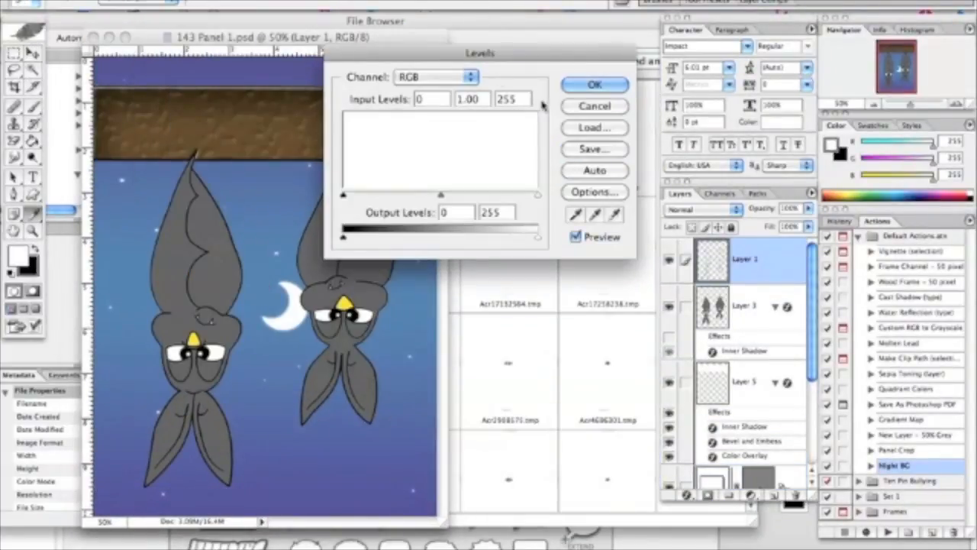
left_click(595, 86)
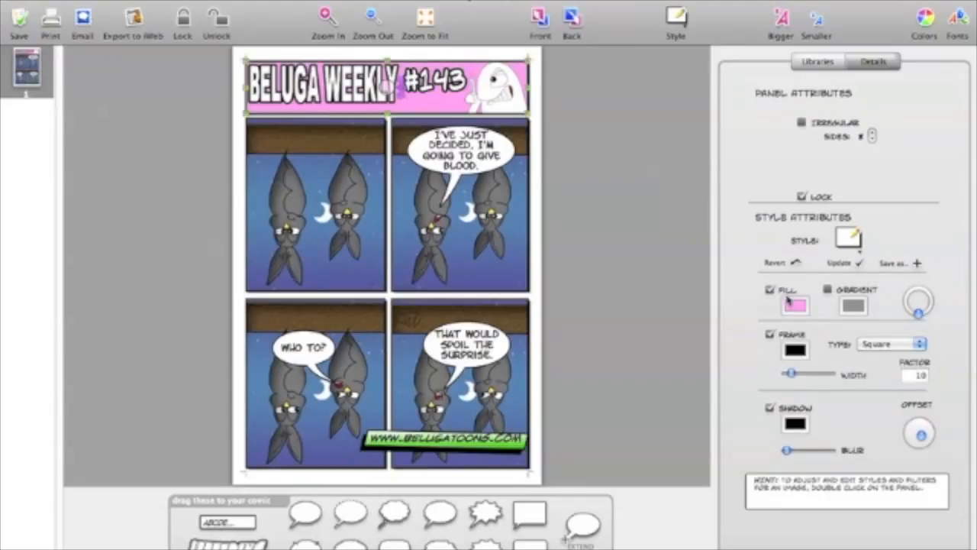
left_click(133, 23)
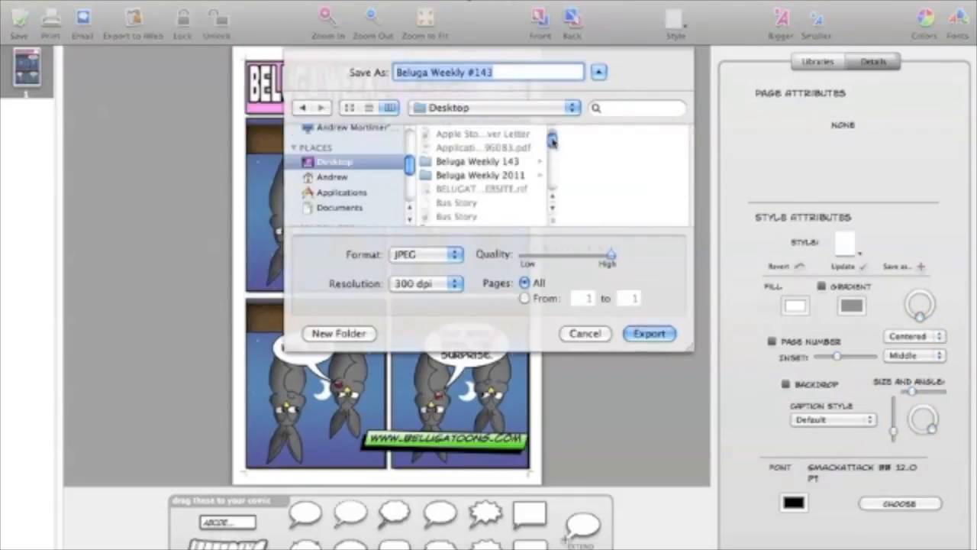